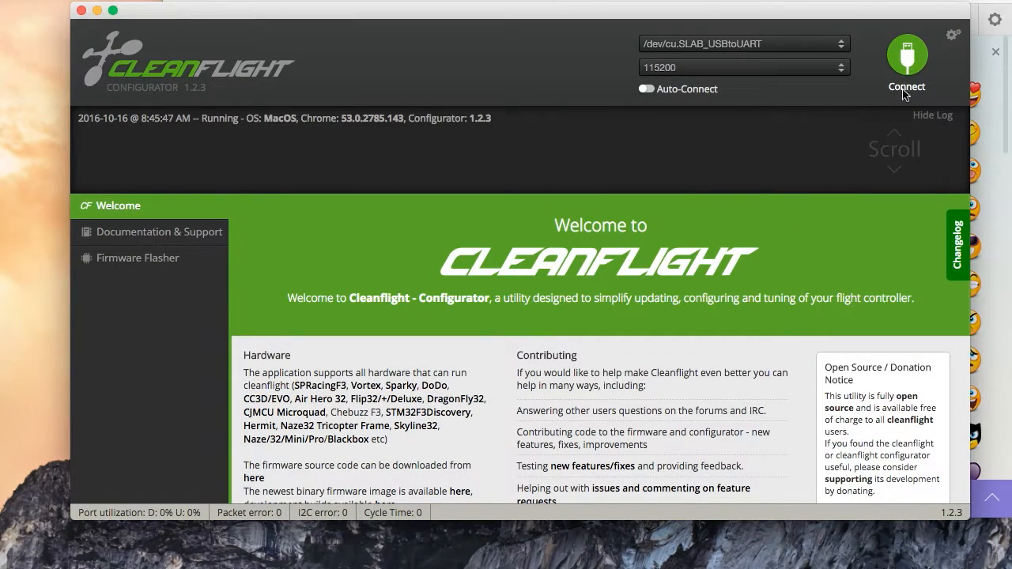
Step: Connect to the flight controller and bring the CLI entry into view in the sidebar
{"action": "left_click", "coordinate": [906, 60]}
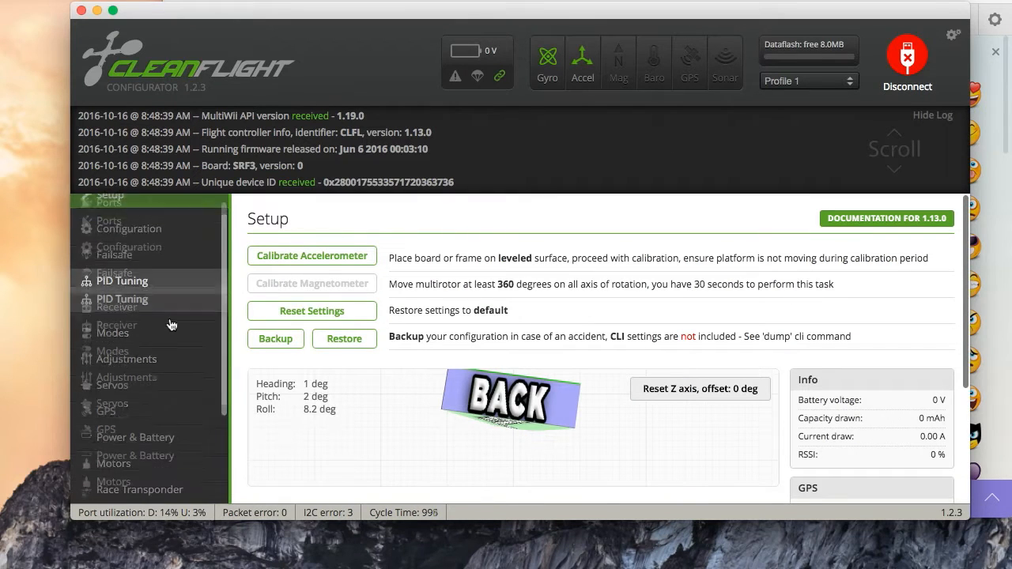
{"action": "scroll", "scroll_direction": "down", "scroll_amount": 3}
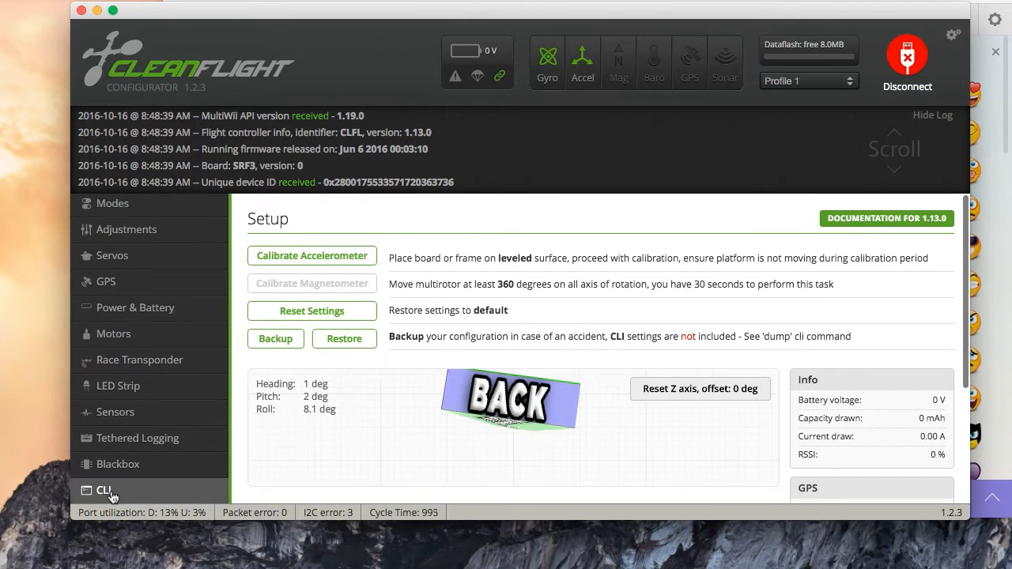
Step: In the CLI, enter 'set spektrum_sat_bind = 8' and leave 'save' typed, ready to send
{"action": "left_click", "coordinate": [104, 491]}
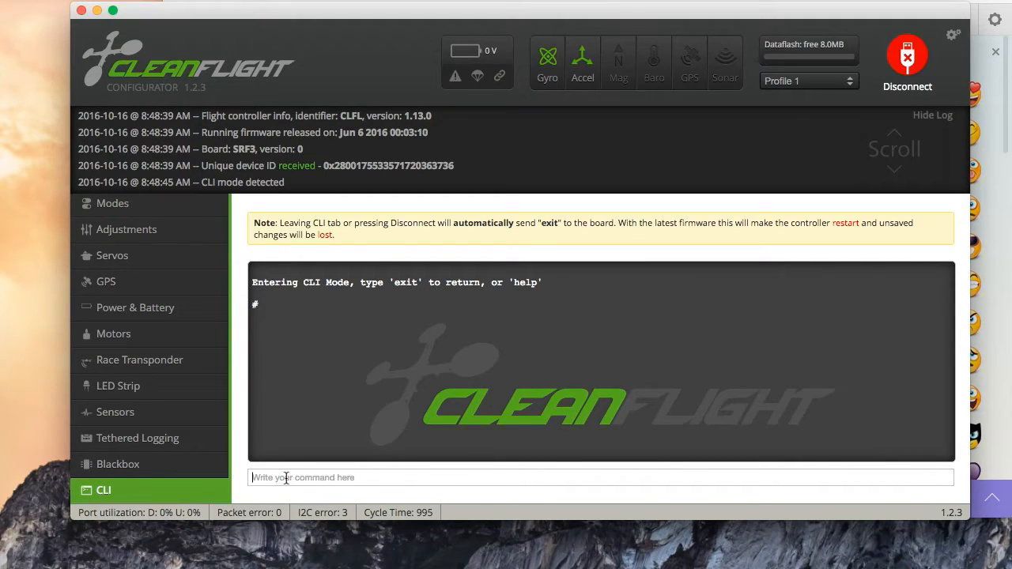
{"action": "type", "text": "set spektrum_sat_bind = 8"}
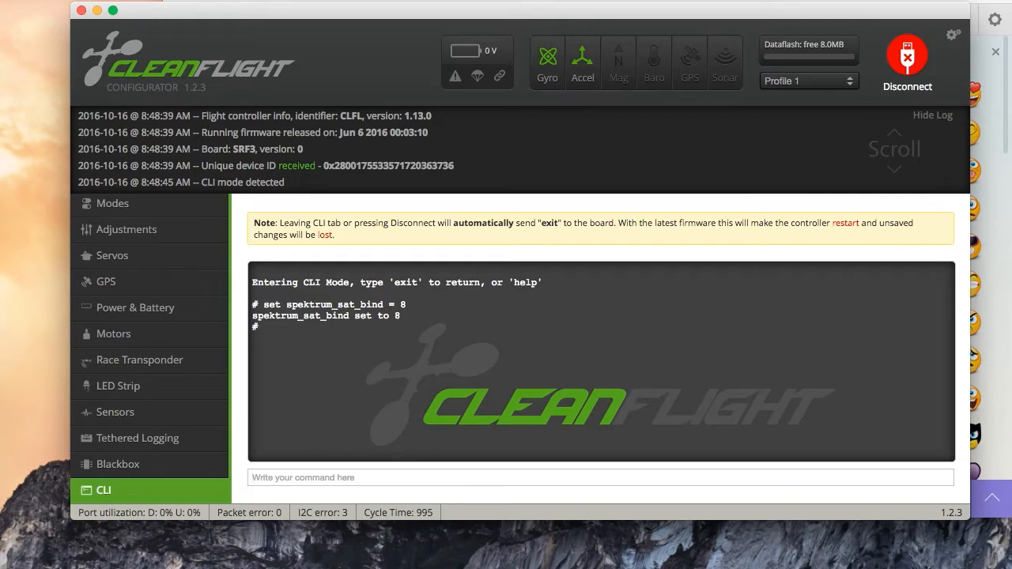
{"action": "type", "text": "save"}
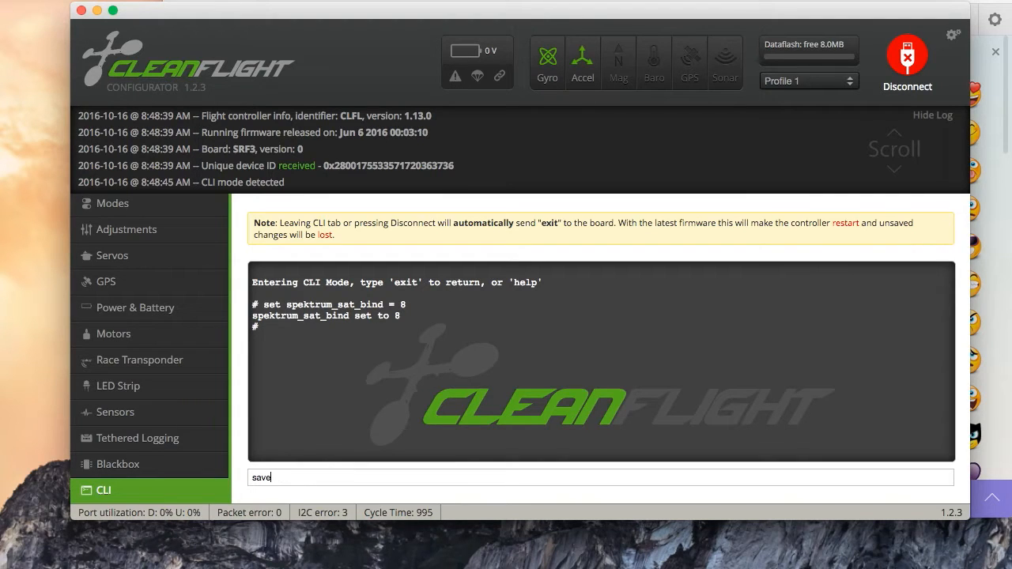